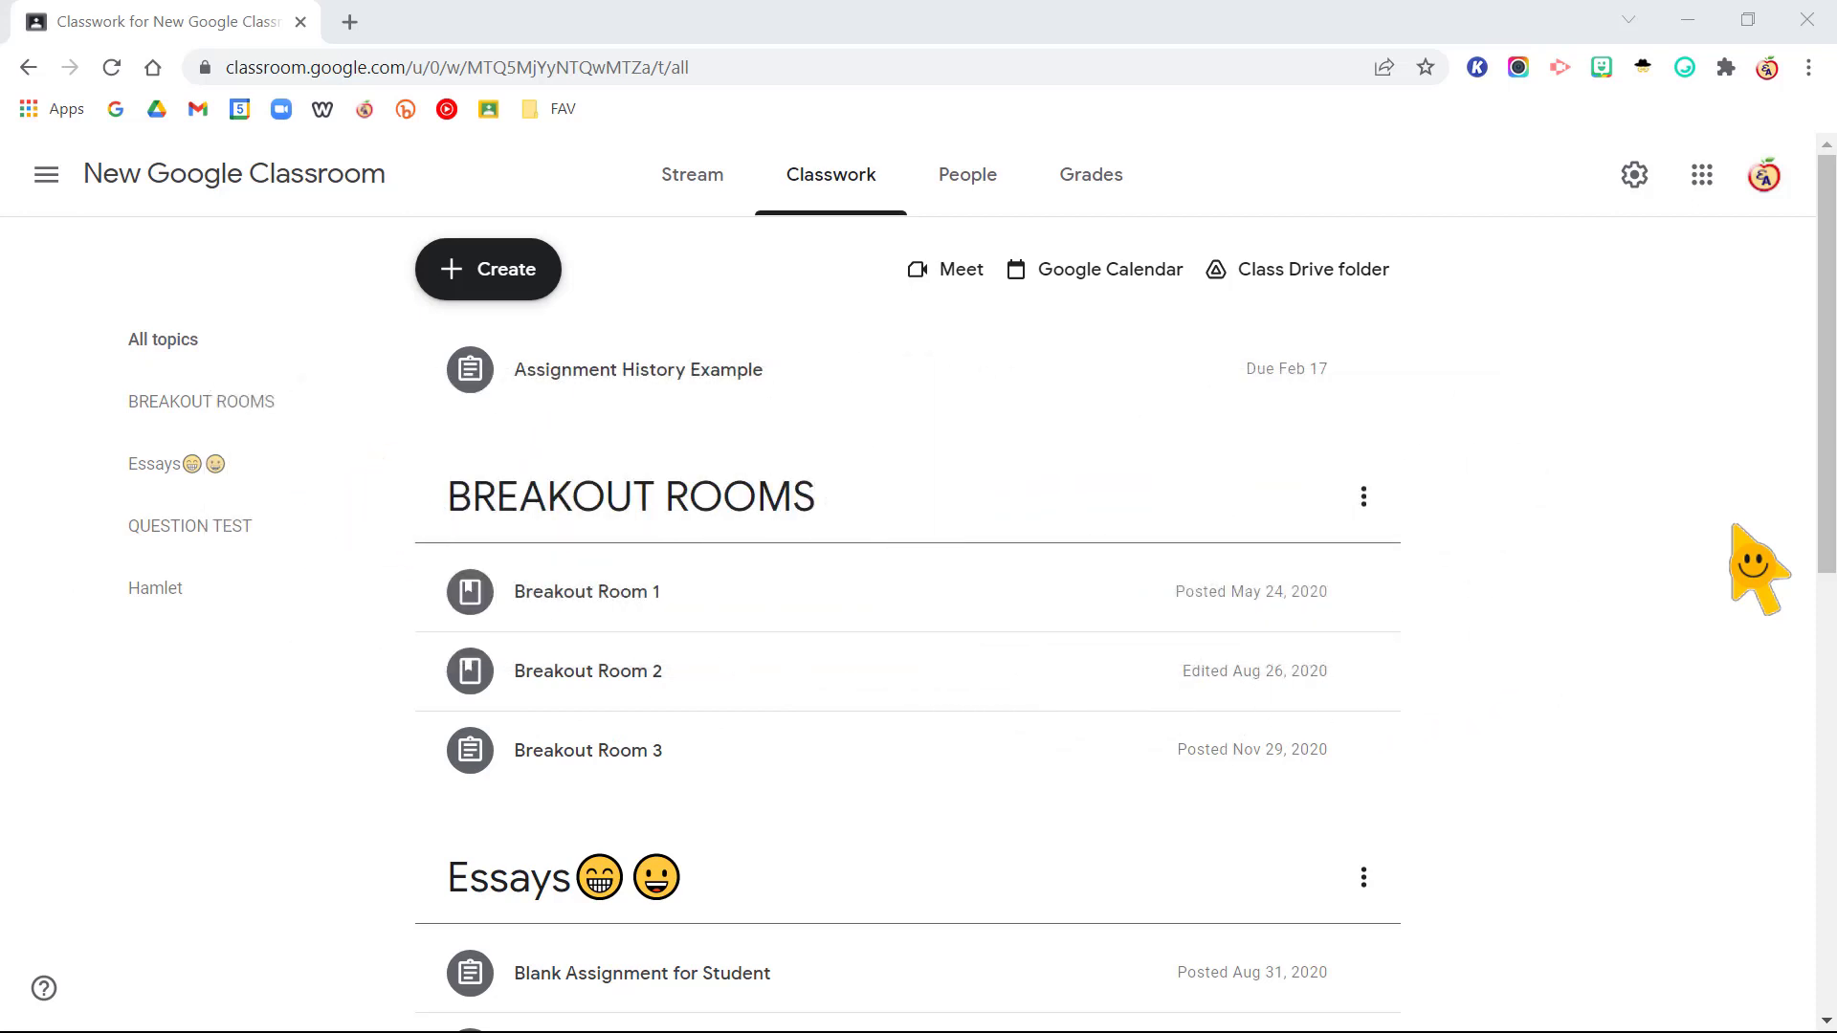
{"action": "mouse_move", "coordinate": [702, 421]}
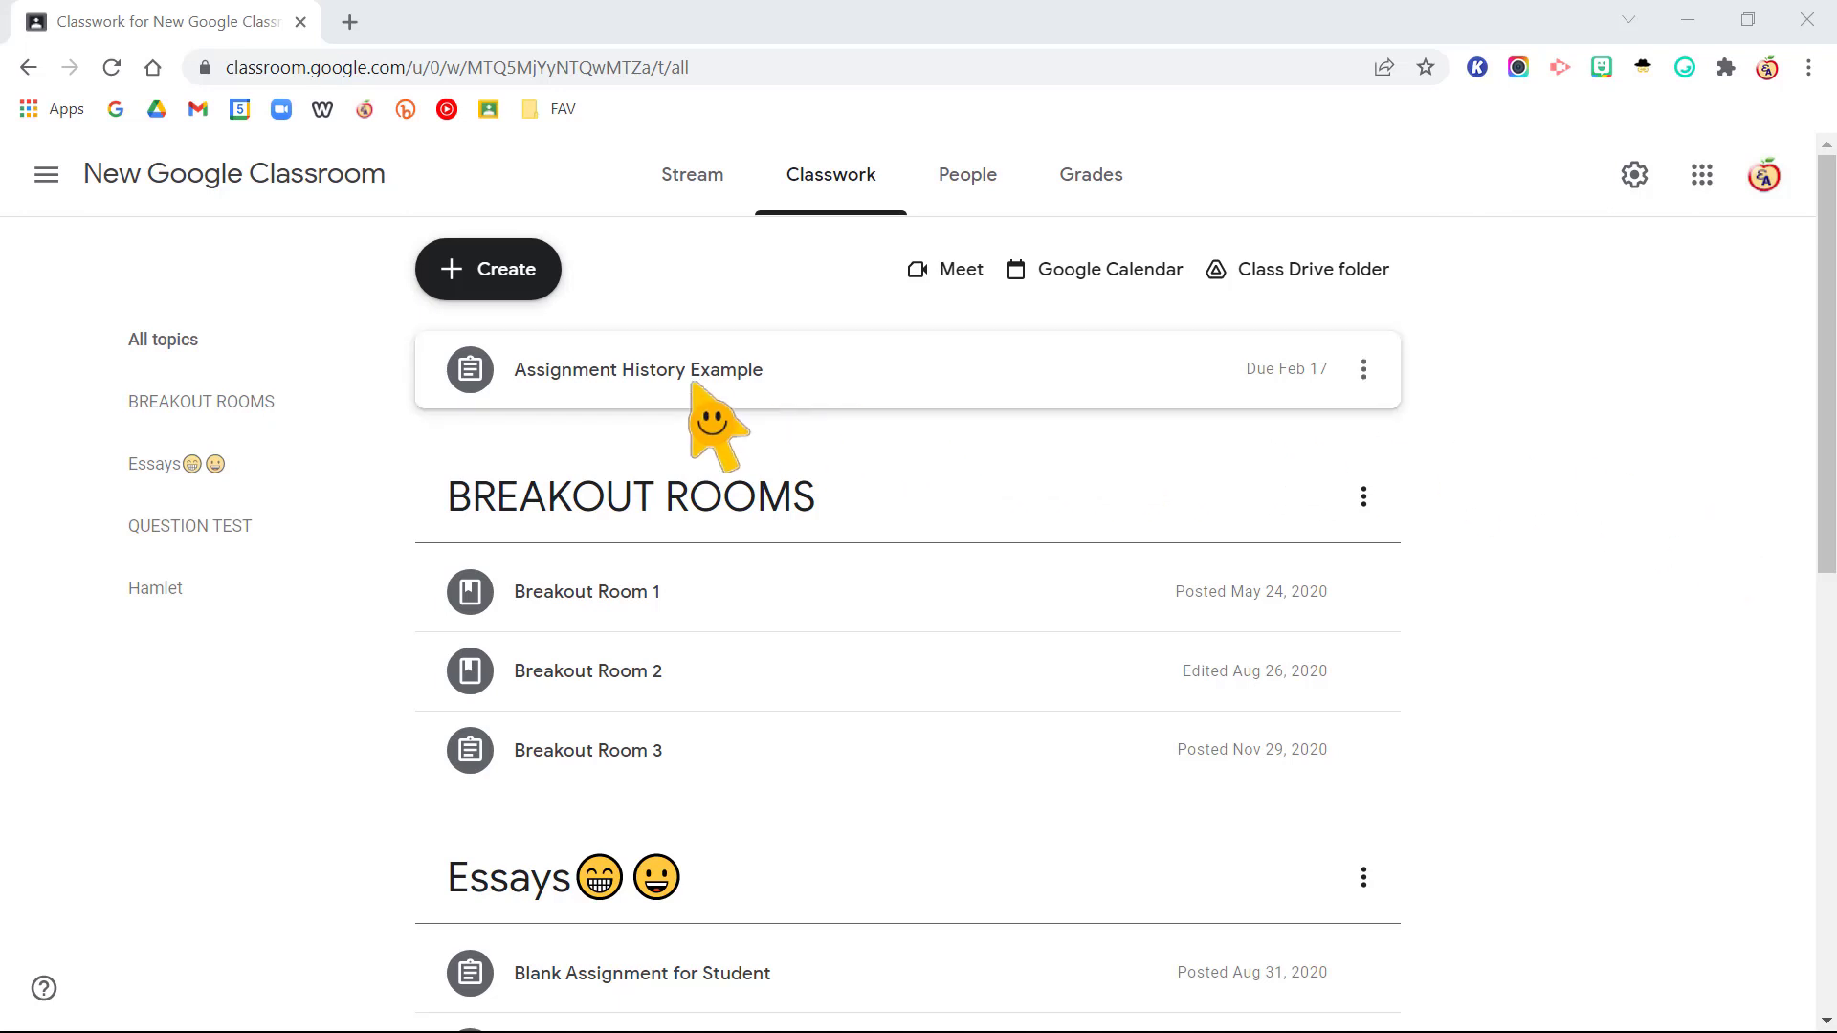
Step: Expand the Assignment History Example assignment and go to its student work page
{"action": "left_click", "coordinate": [638, 369]}
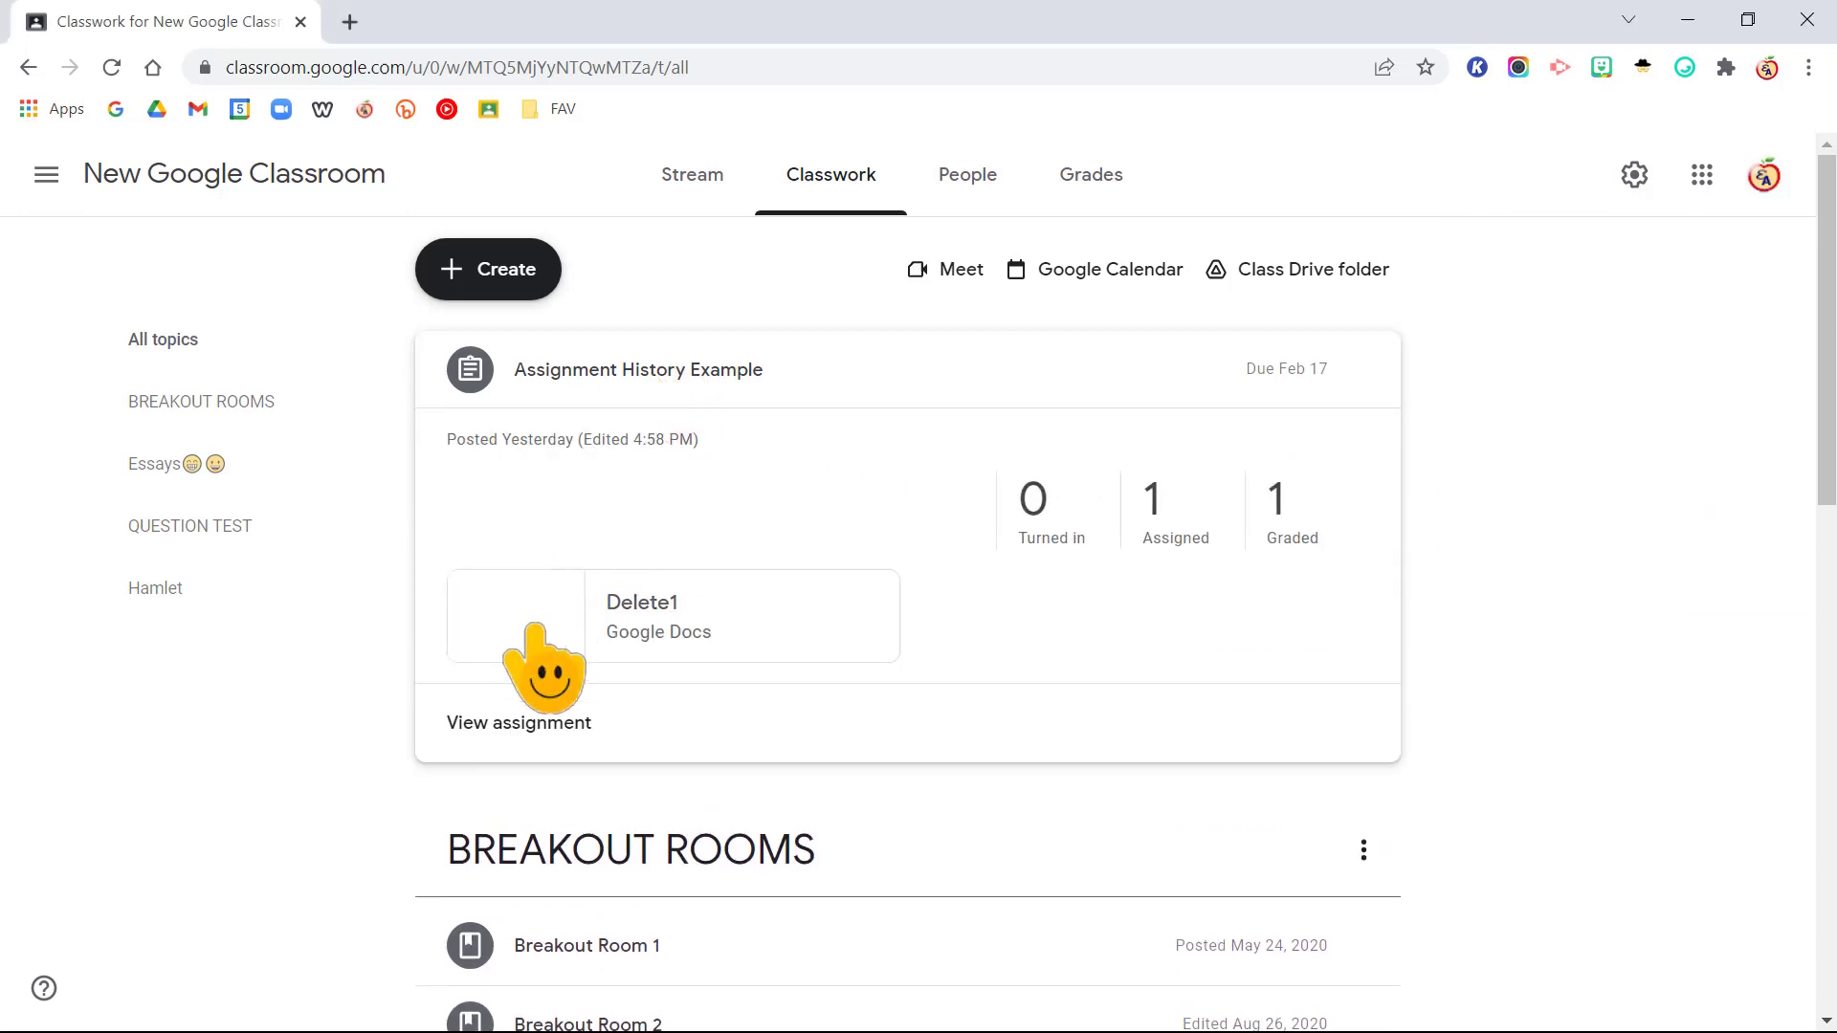
{"action": "left_click", "coordinate": [519, 723]}
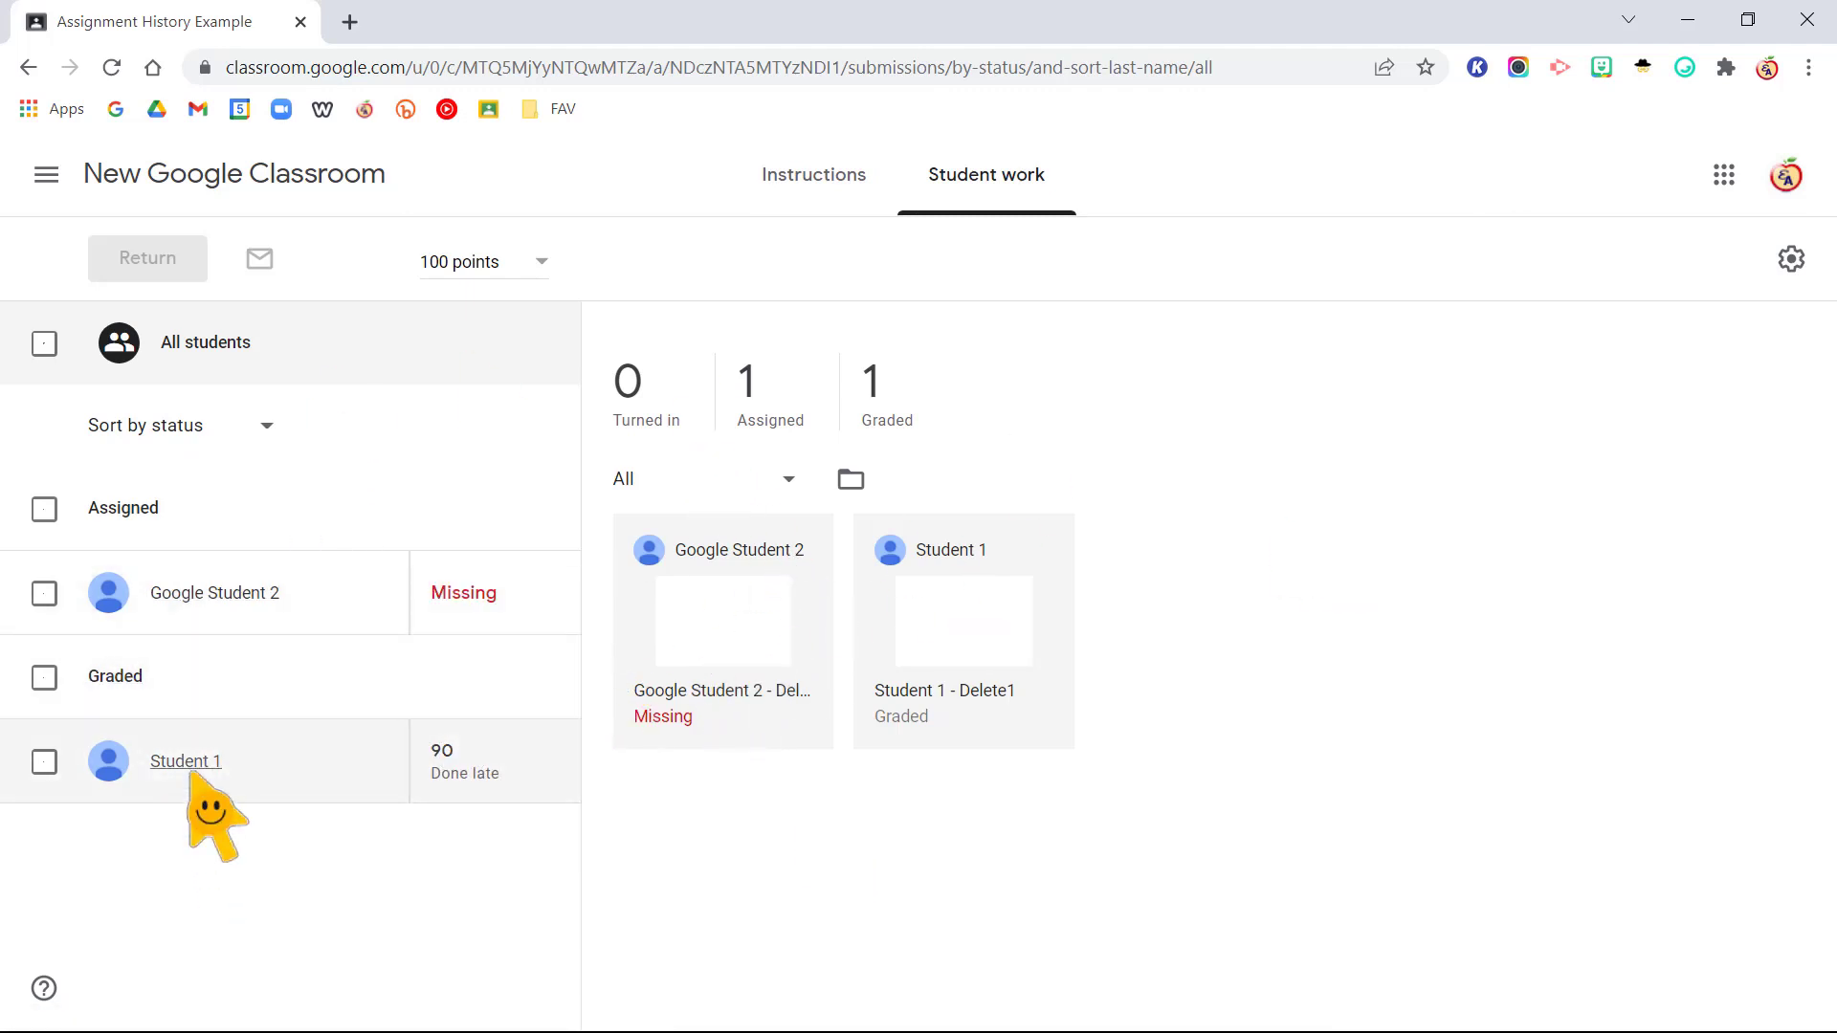
{"action": "mouse_move", "coordinate": [186, 760]}
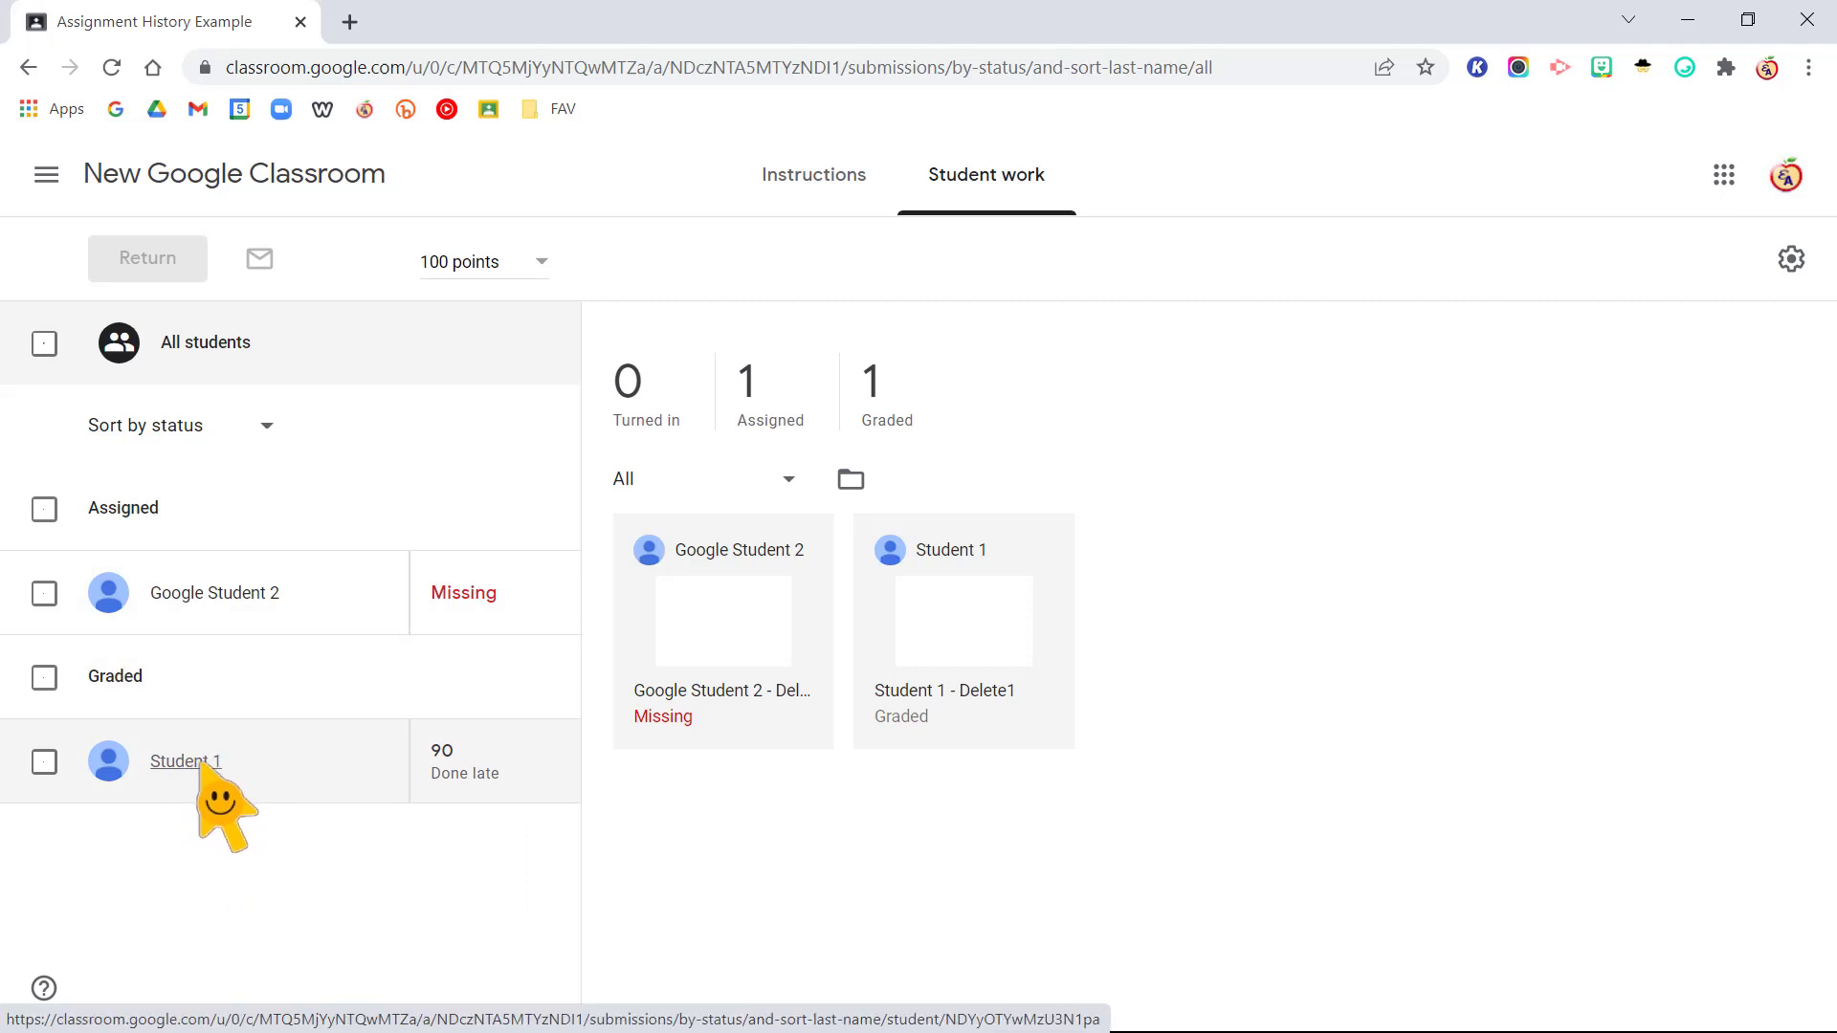
Step: Select Student 1's 90/100 submission and bring up its See history dialog
{"action": "left_click", "coordinate": [185, 760]}
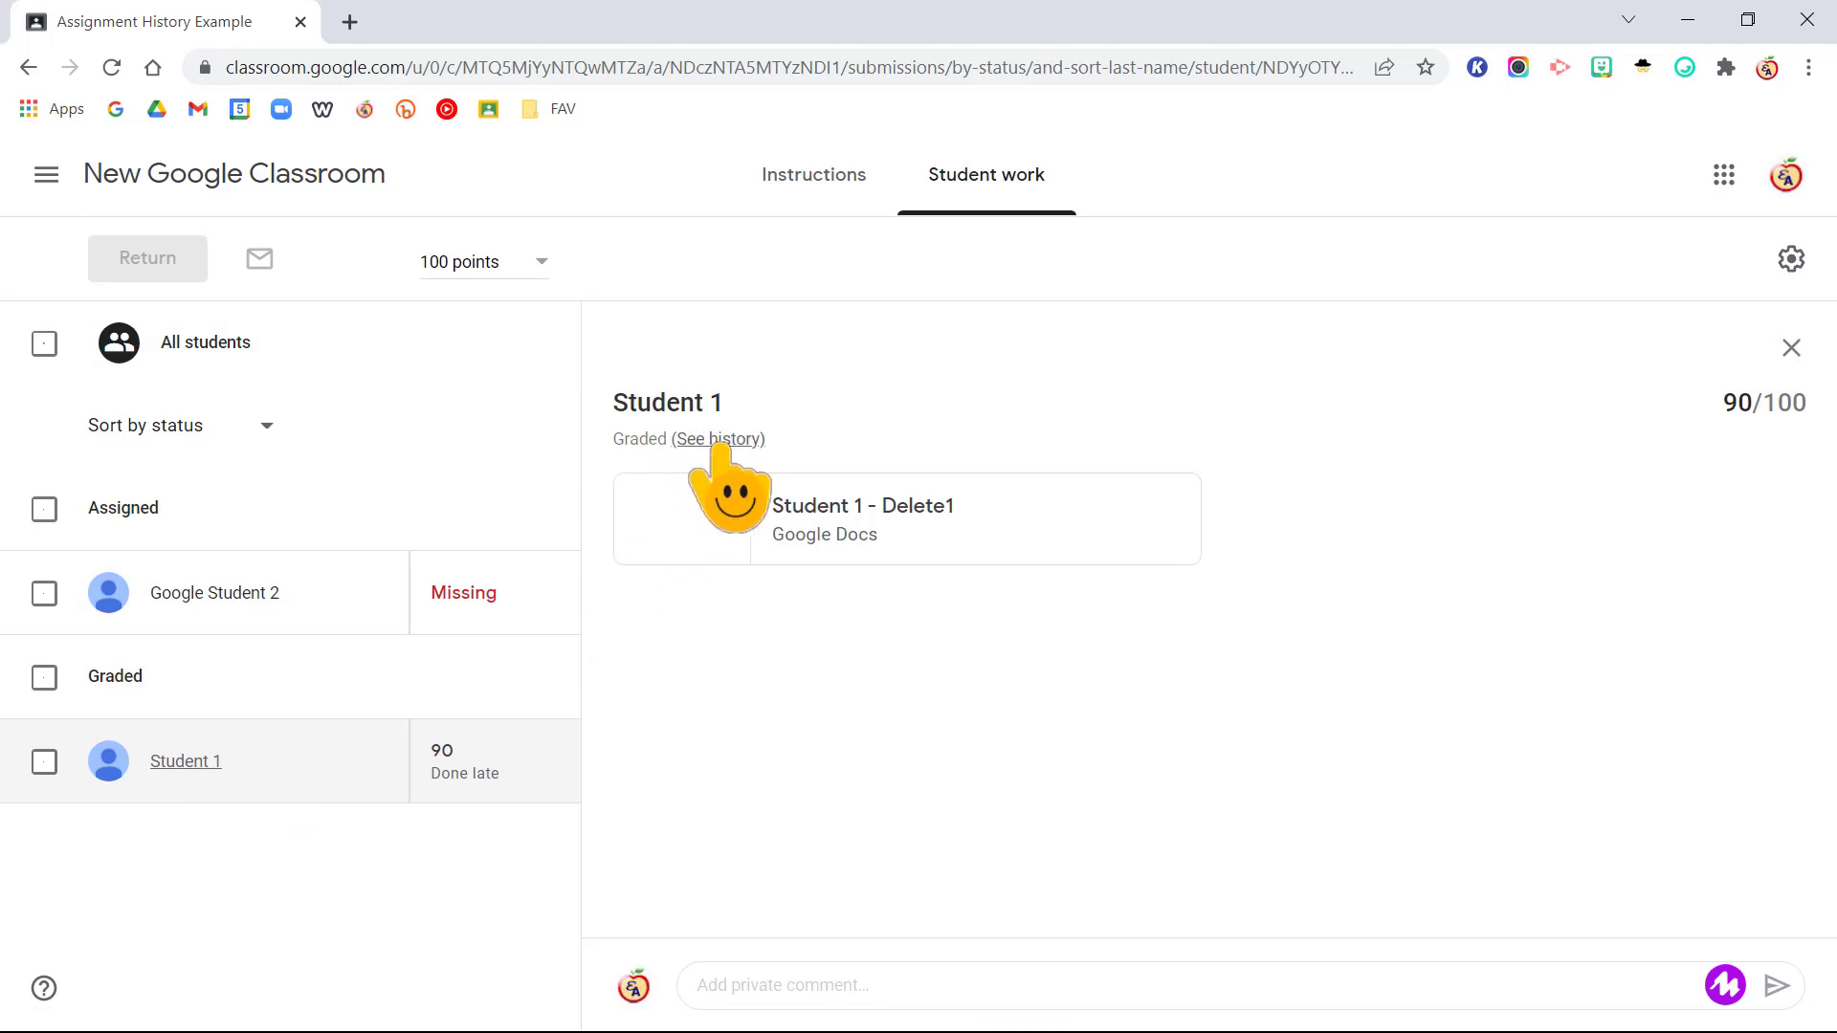
{"action": "left_click", "coordinate": [715, 438]}
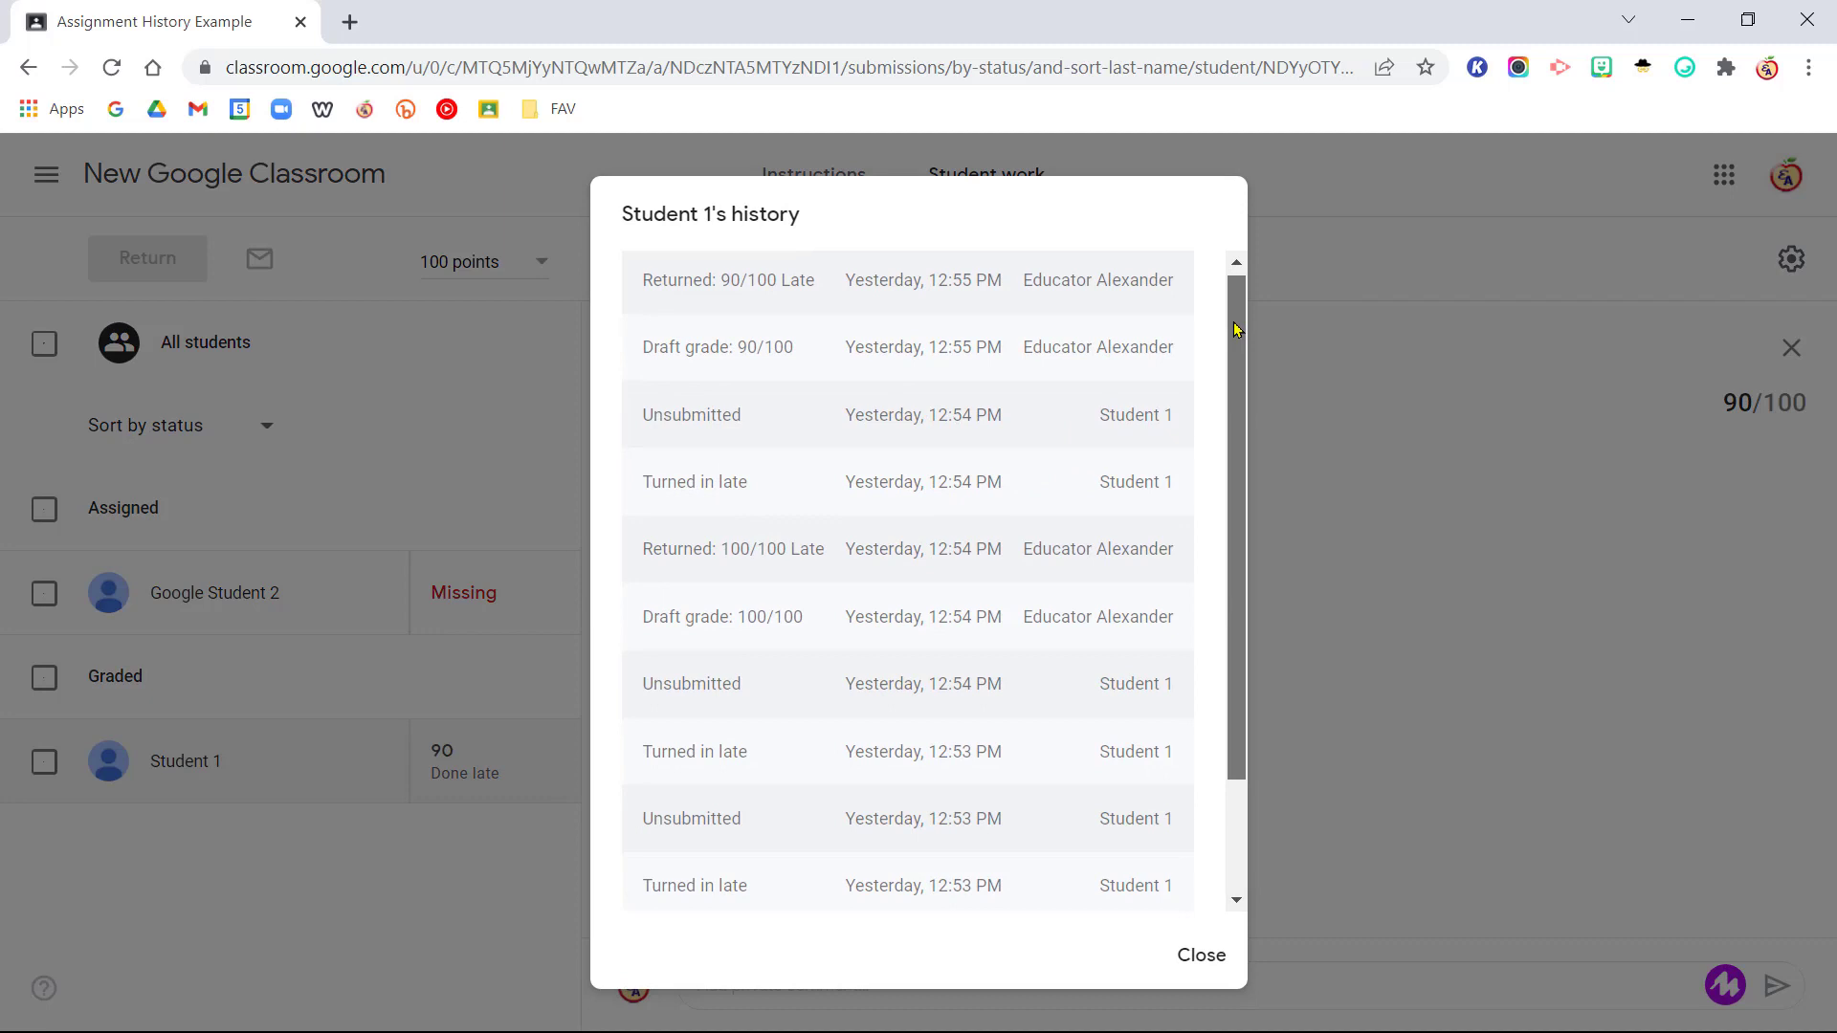
Step: Scroll the history from the earliest Turned in late event to the final 90/100 return
{"action": "scroll", "scroll_direction": "down", "scroll_amount": 3}
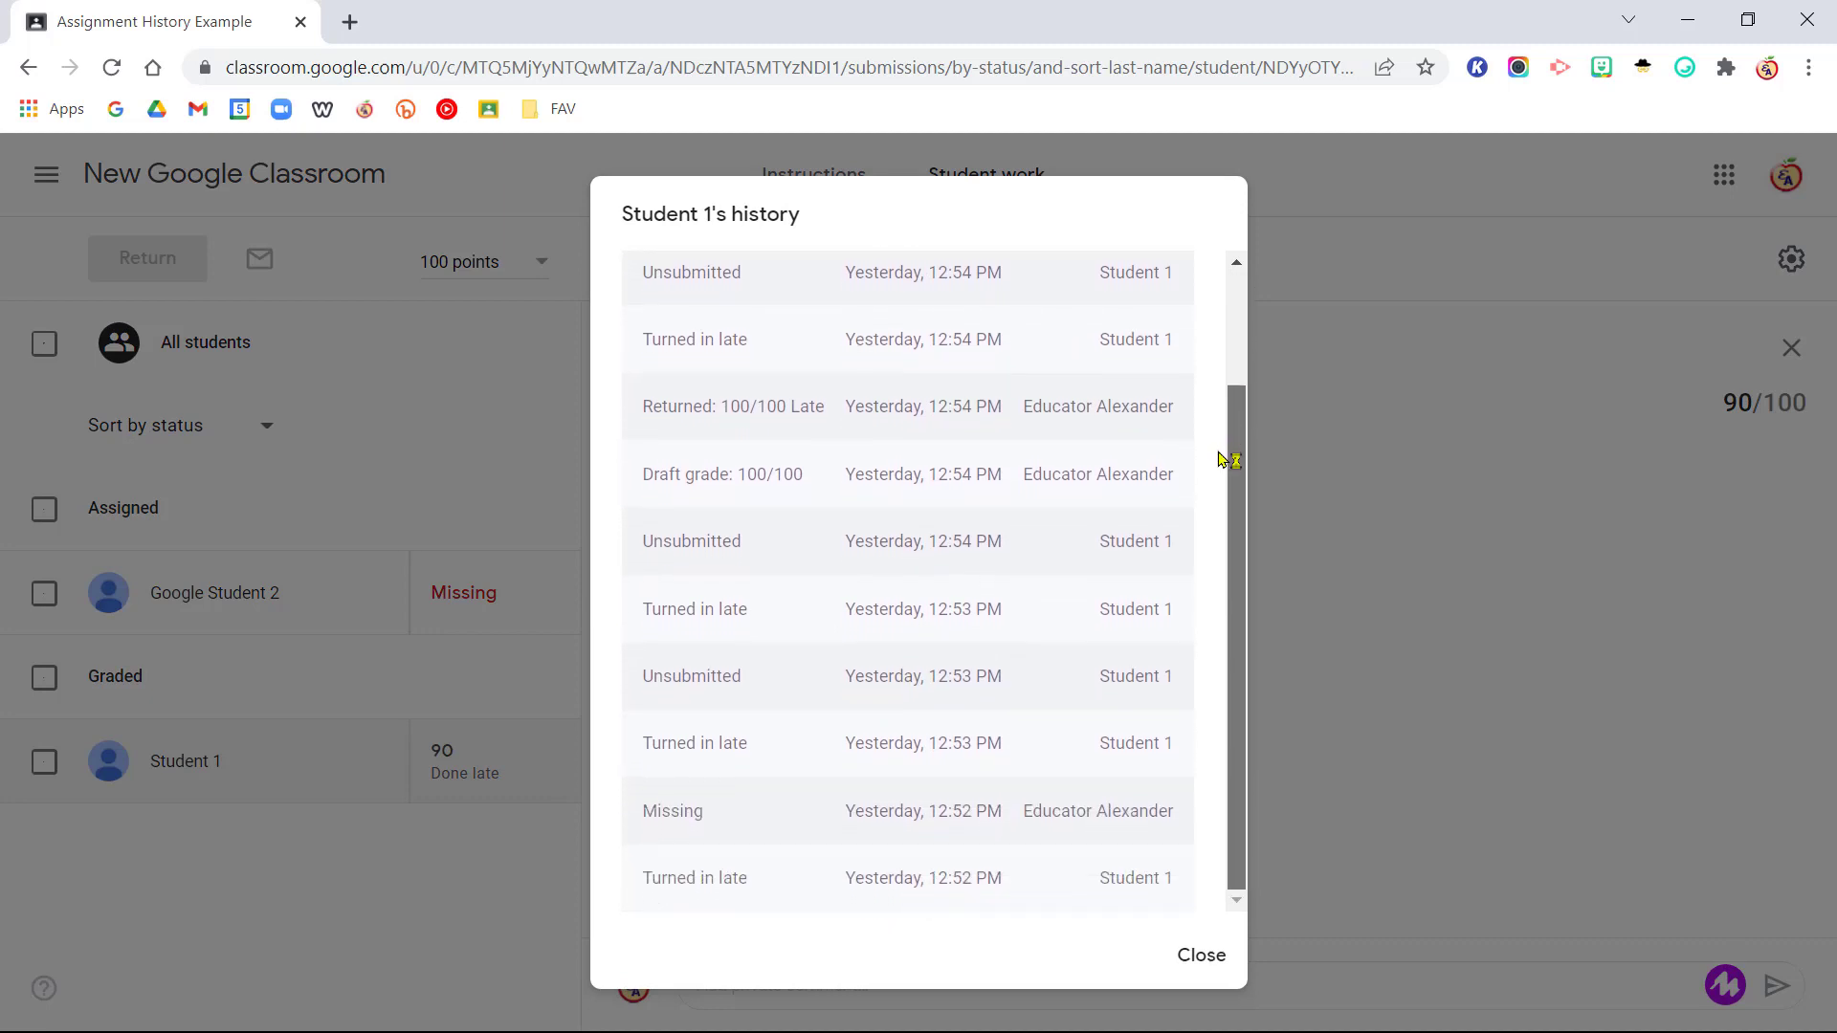
{"action": "mouse_move", "coordinate": [808, 591]}
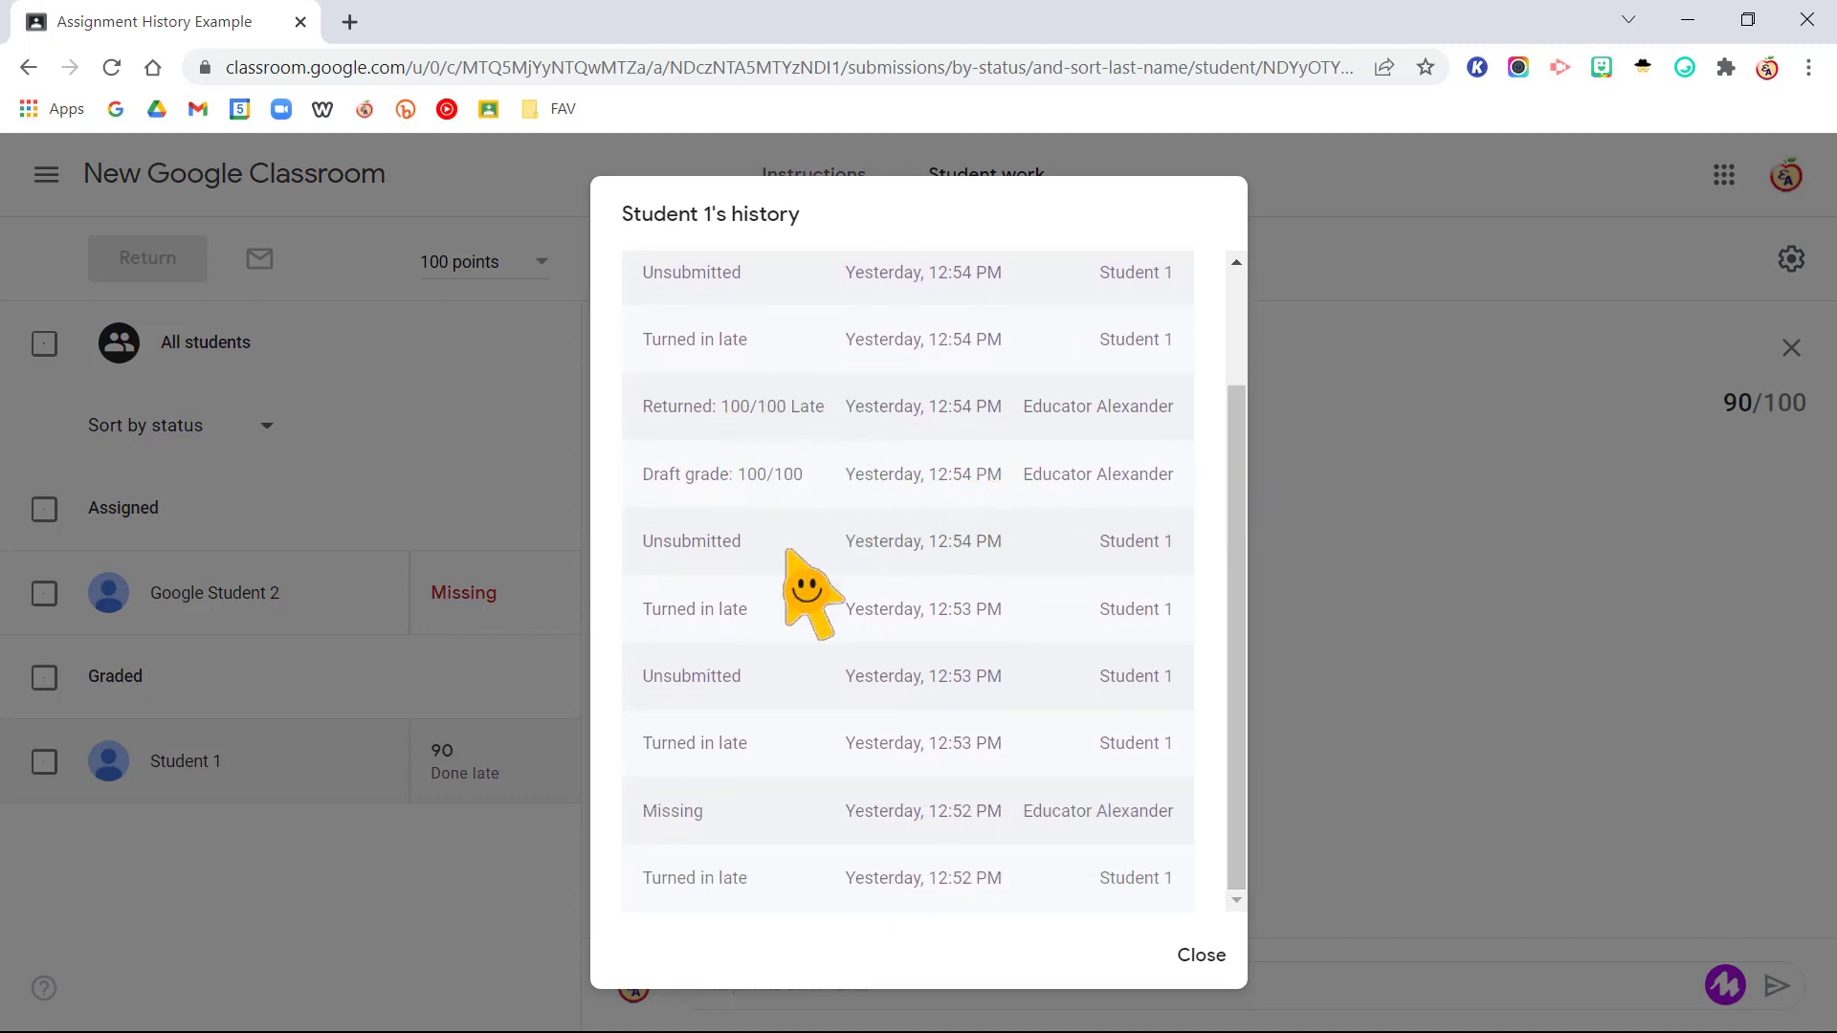
{"action": "double_click", "coordinate": [731, 406]}
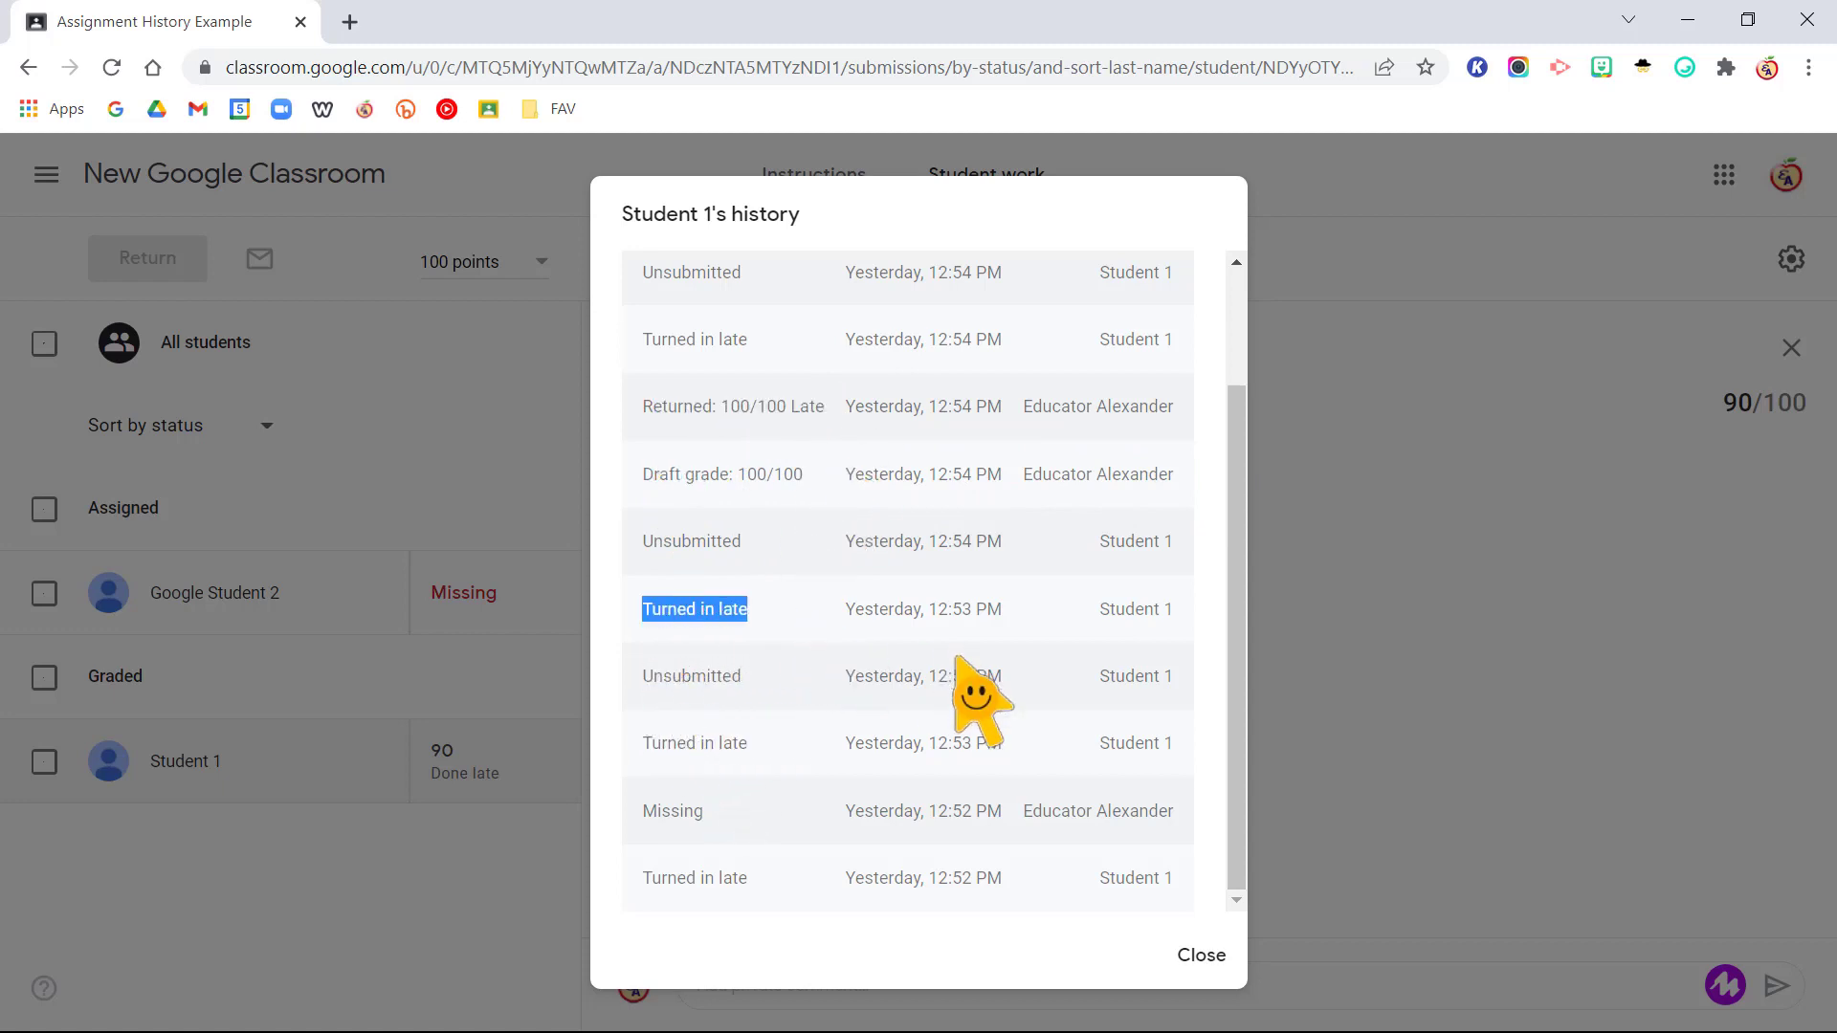
{"action": "scroll", "scroll_direction": "up", "scroll_amount": 3}
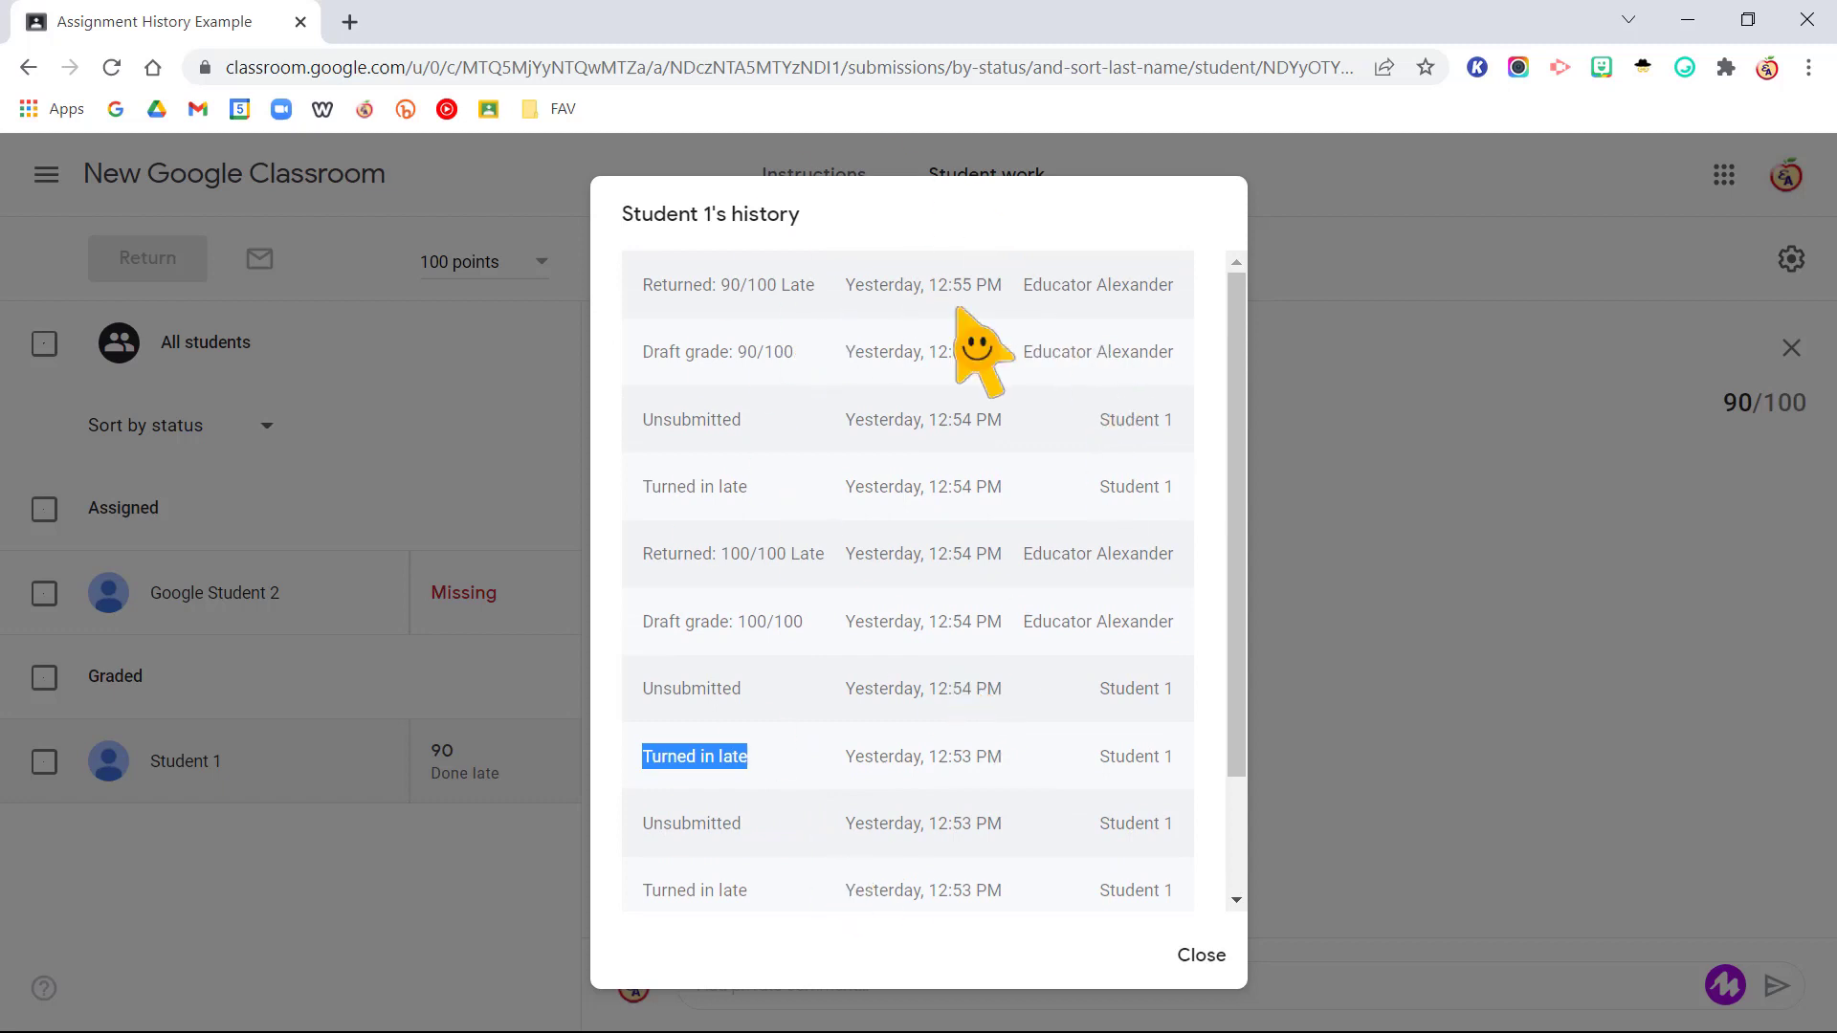
{"action": "mouse_move", "coordinate": [1225, 646]}
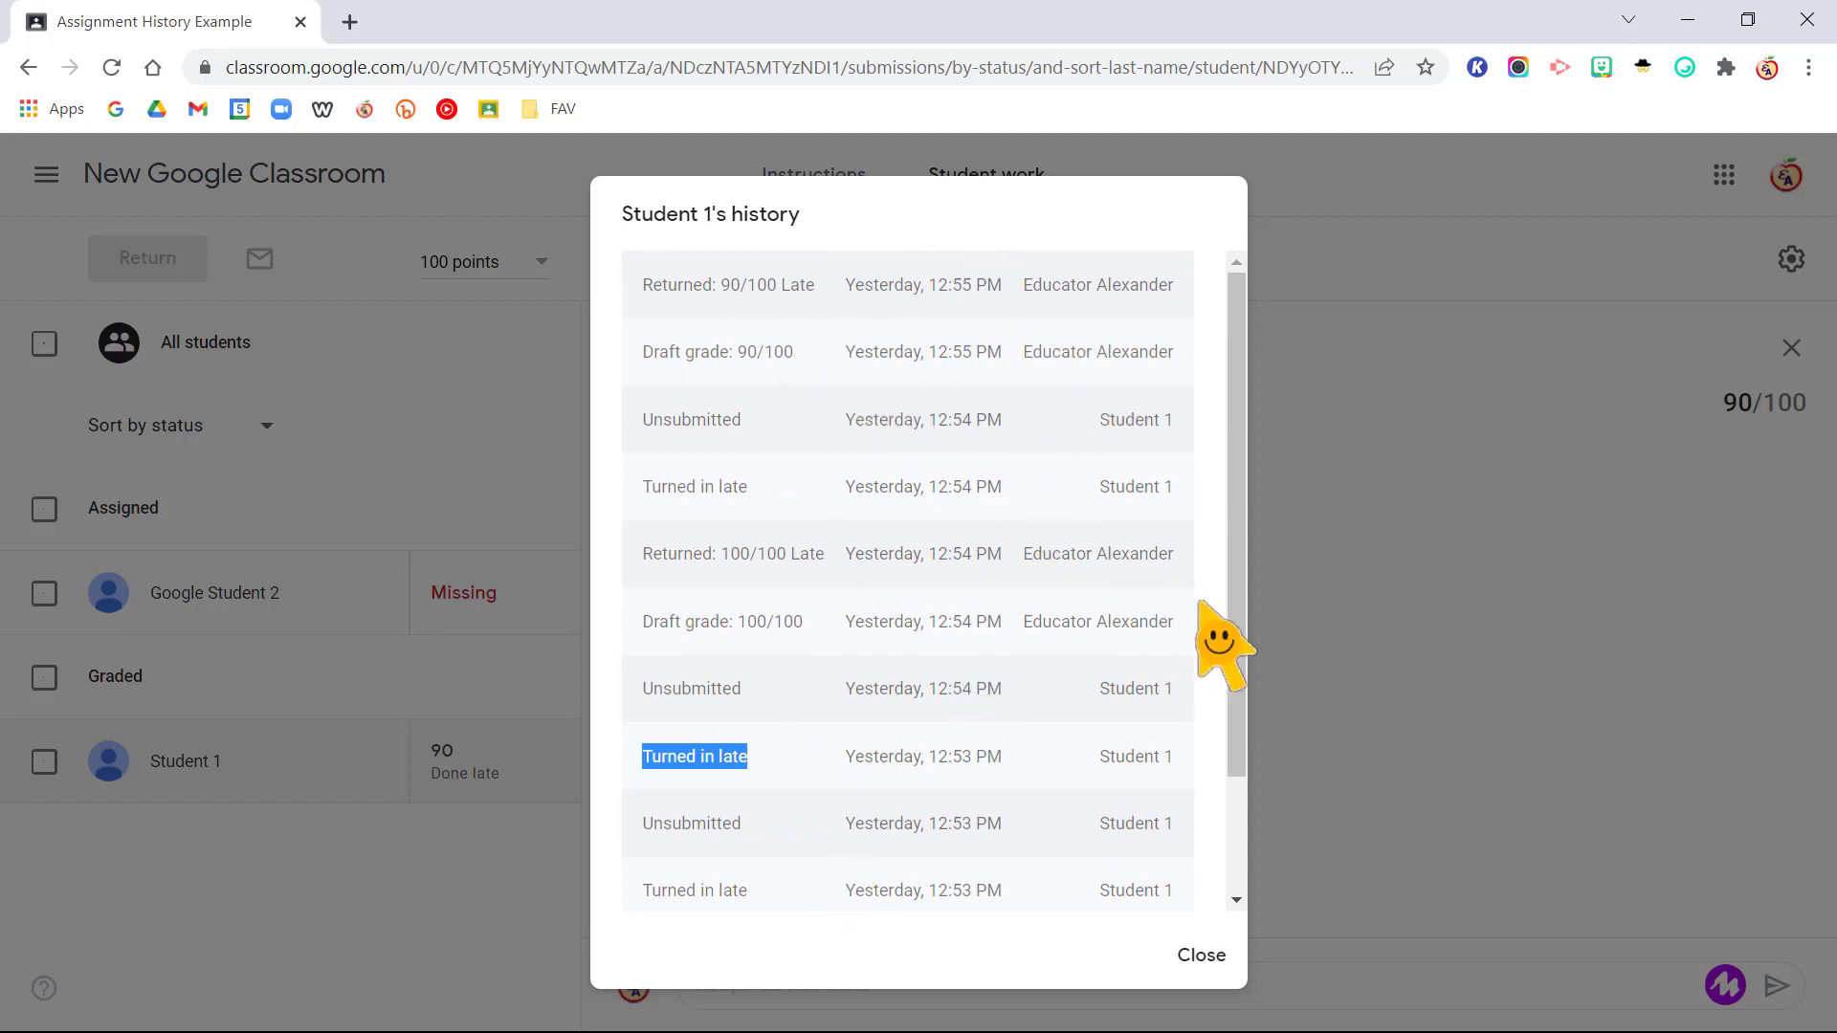
{"action": "mouse_move", "coordinate": [907, 505]}
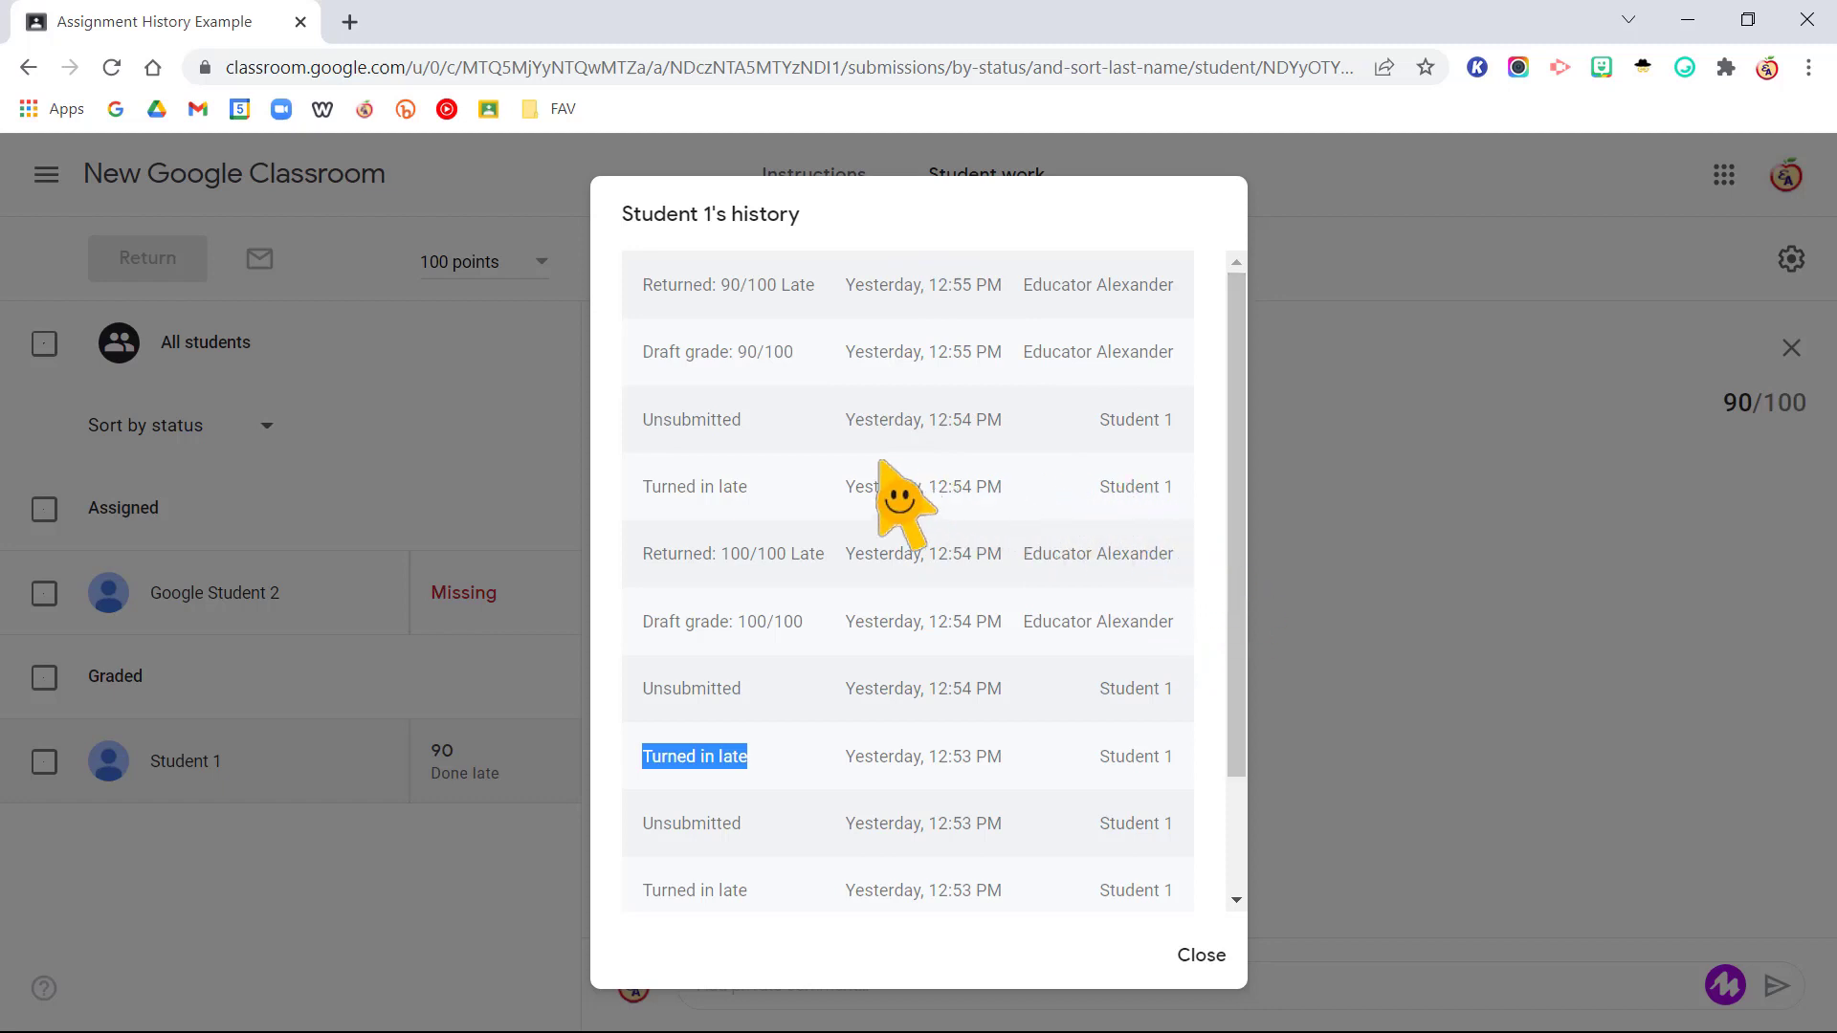
{"action": "mouse_move", "coordinate": [703, 509]}
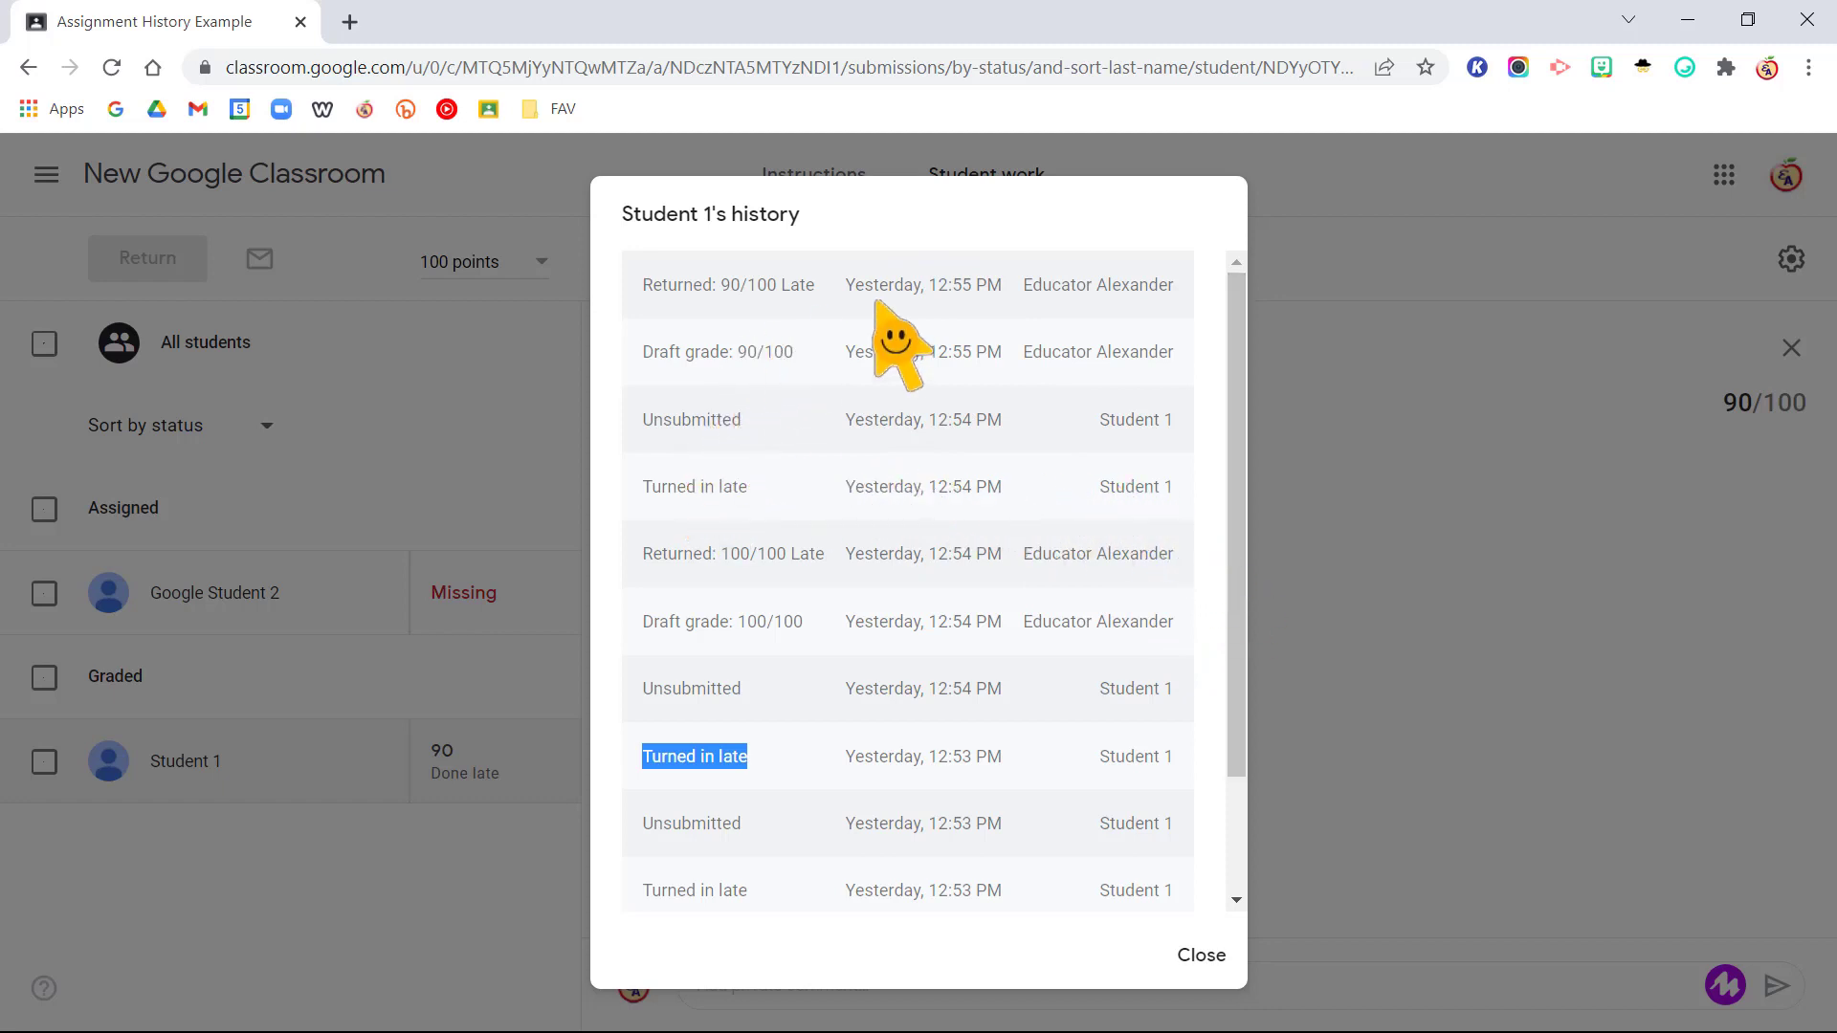
{"action": "mouse_move", "coordinate": [750, 521]}
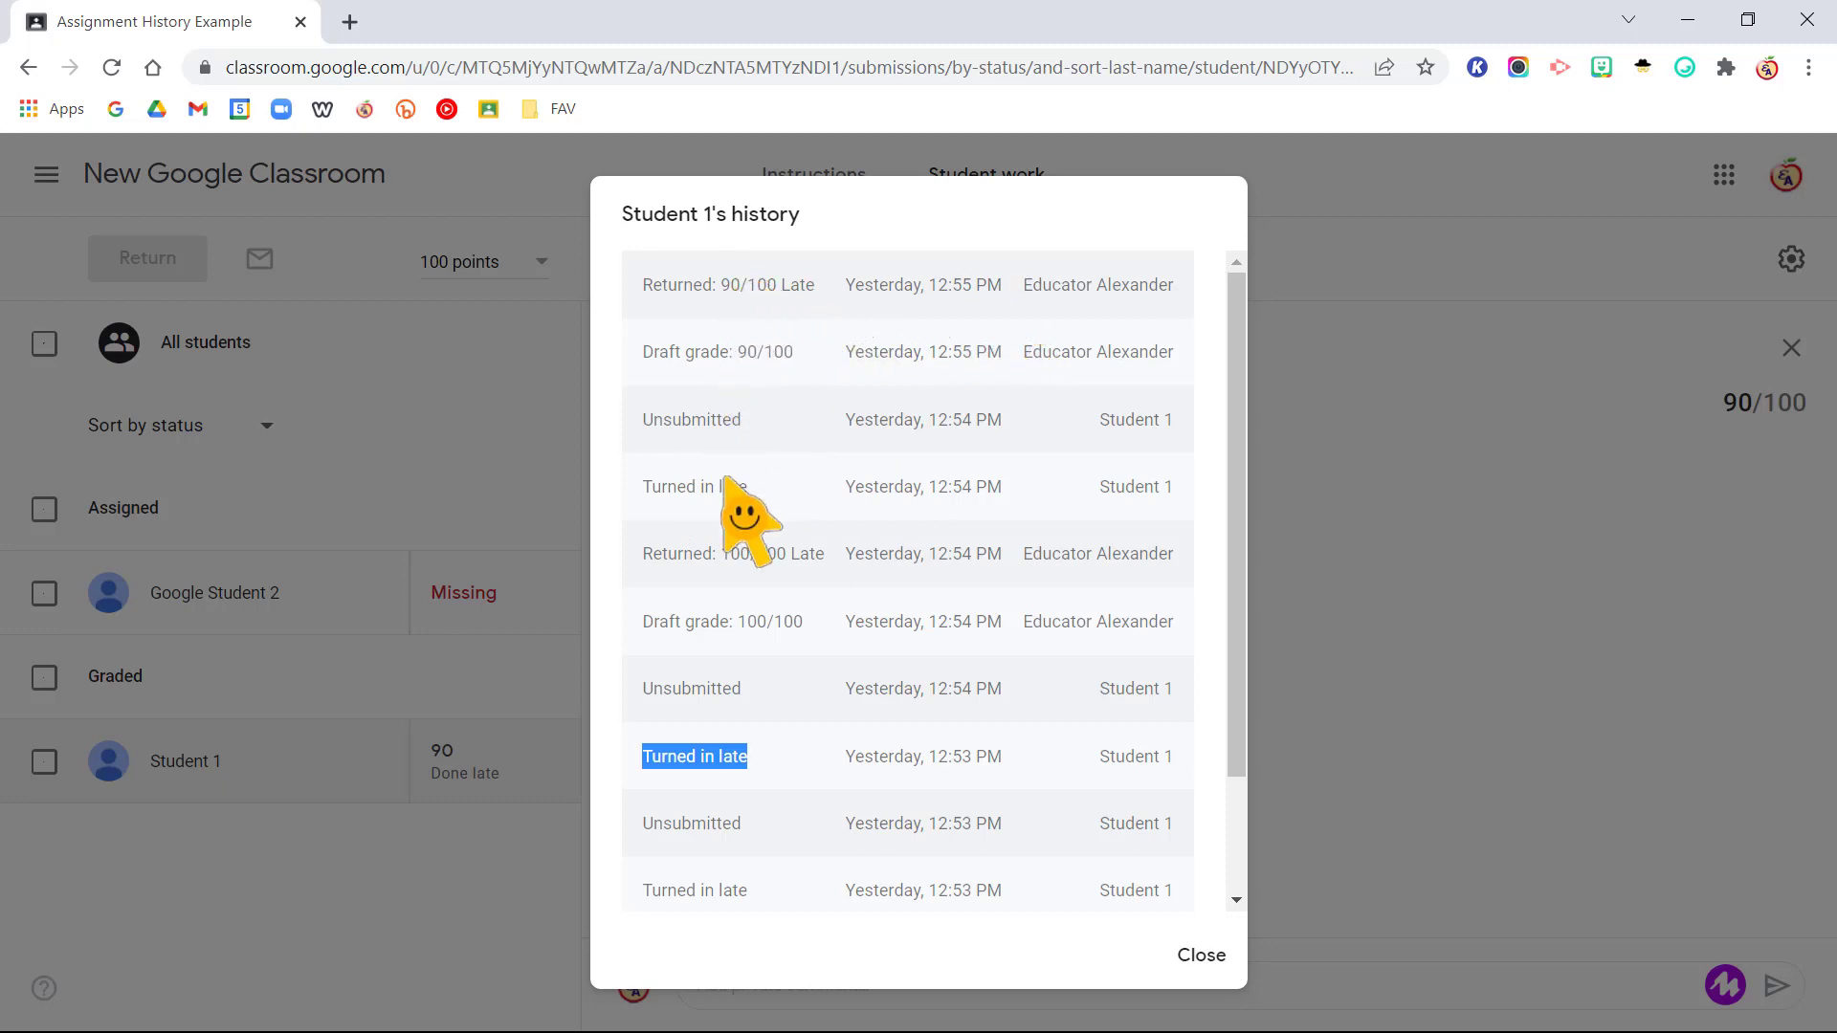
{"action": "mouse_move", "coordinate": [1055, 441]}
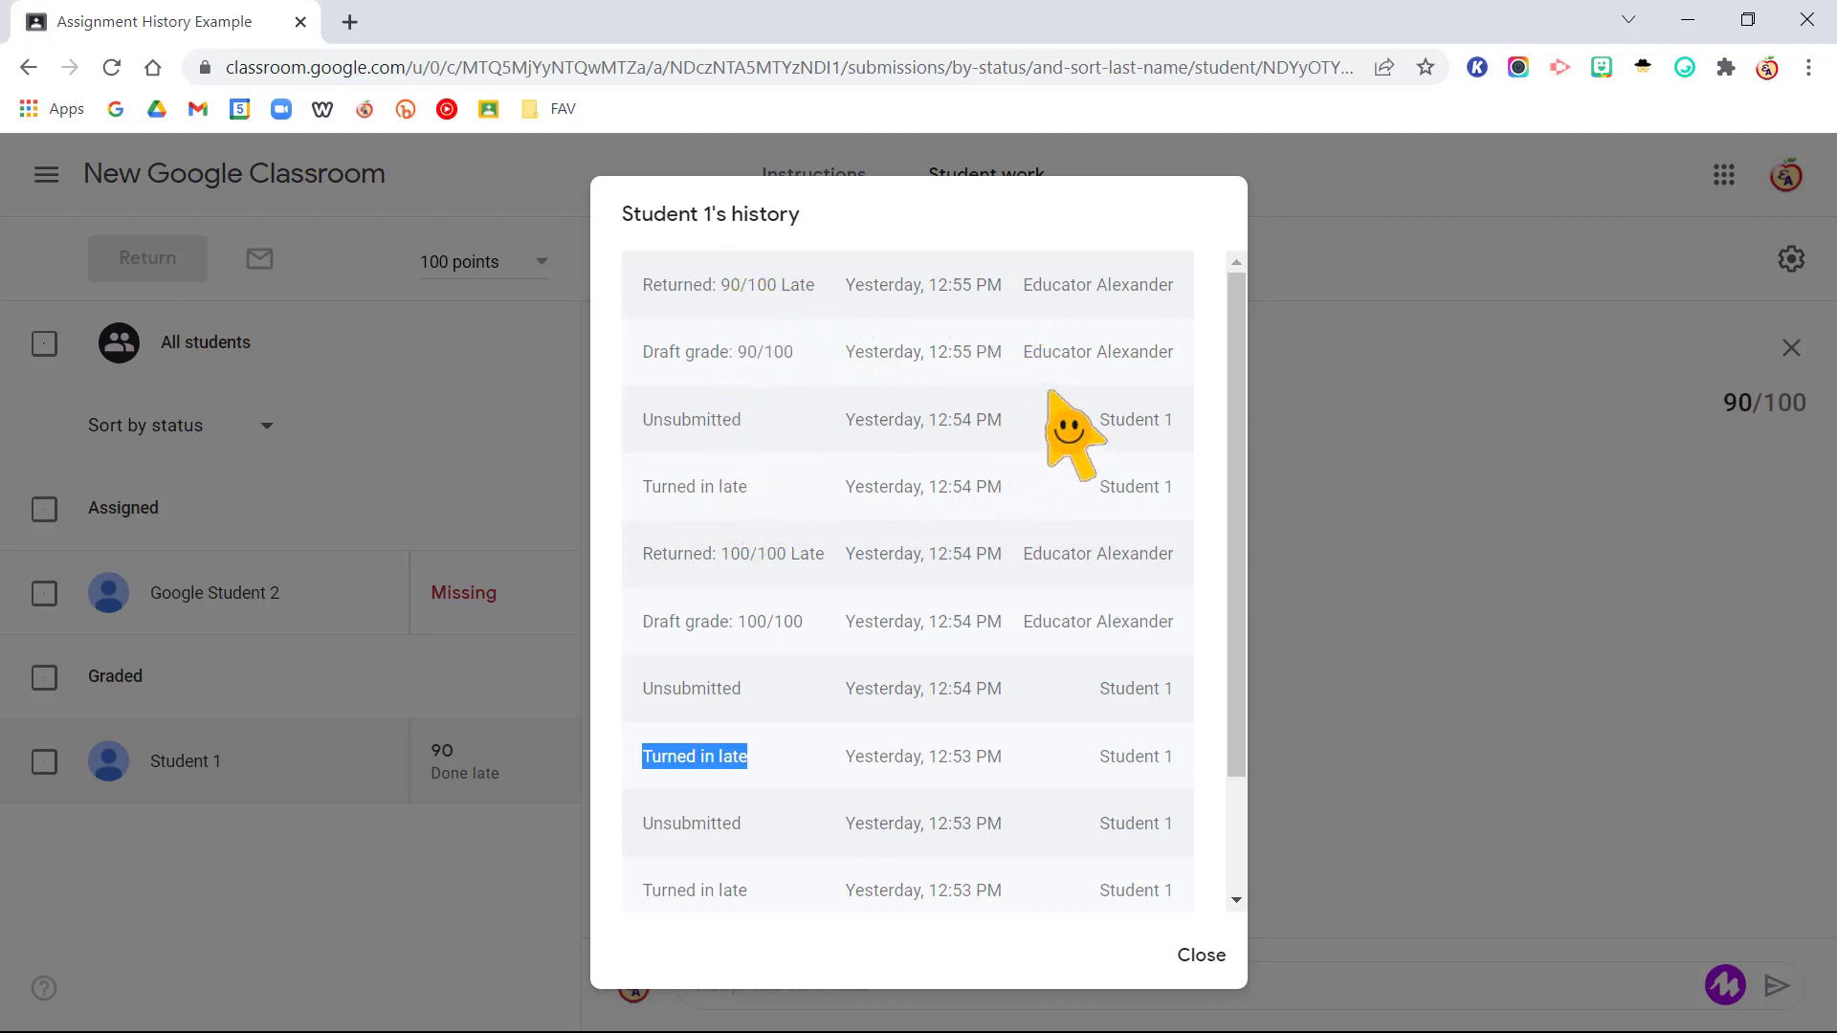
{"action": "mouse_move", "coordinate": [733, 381]}
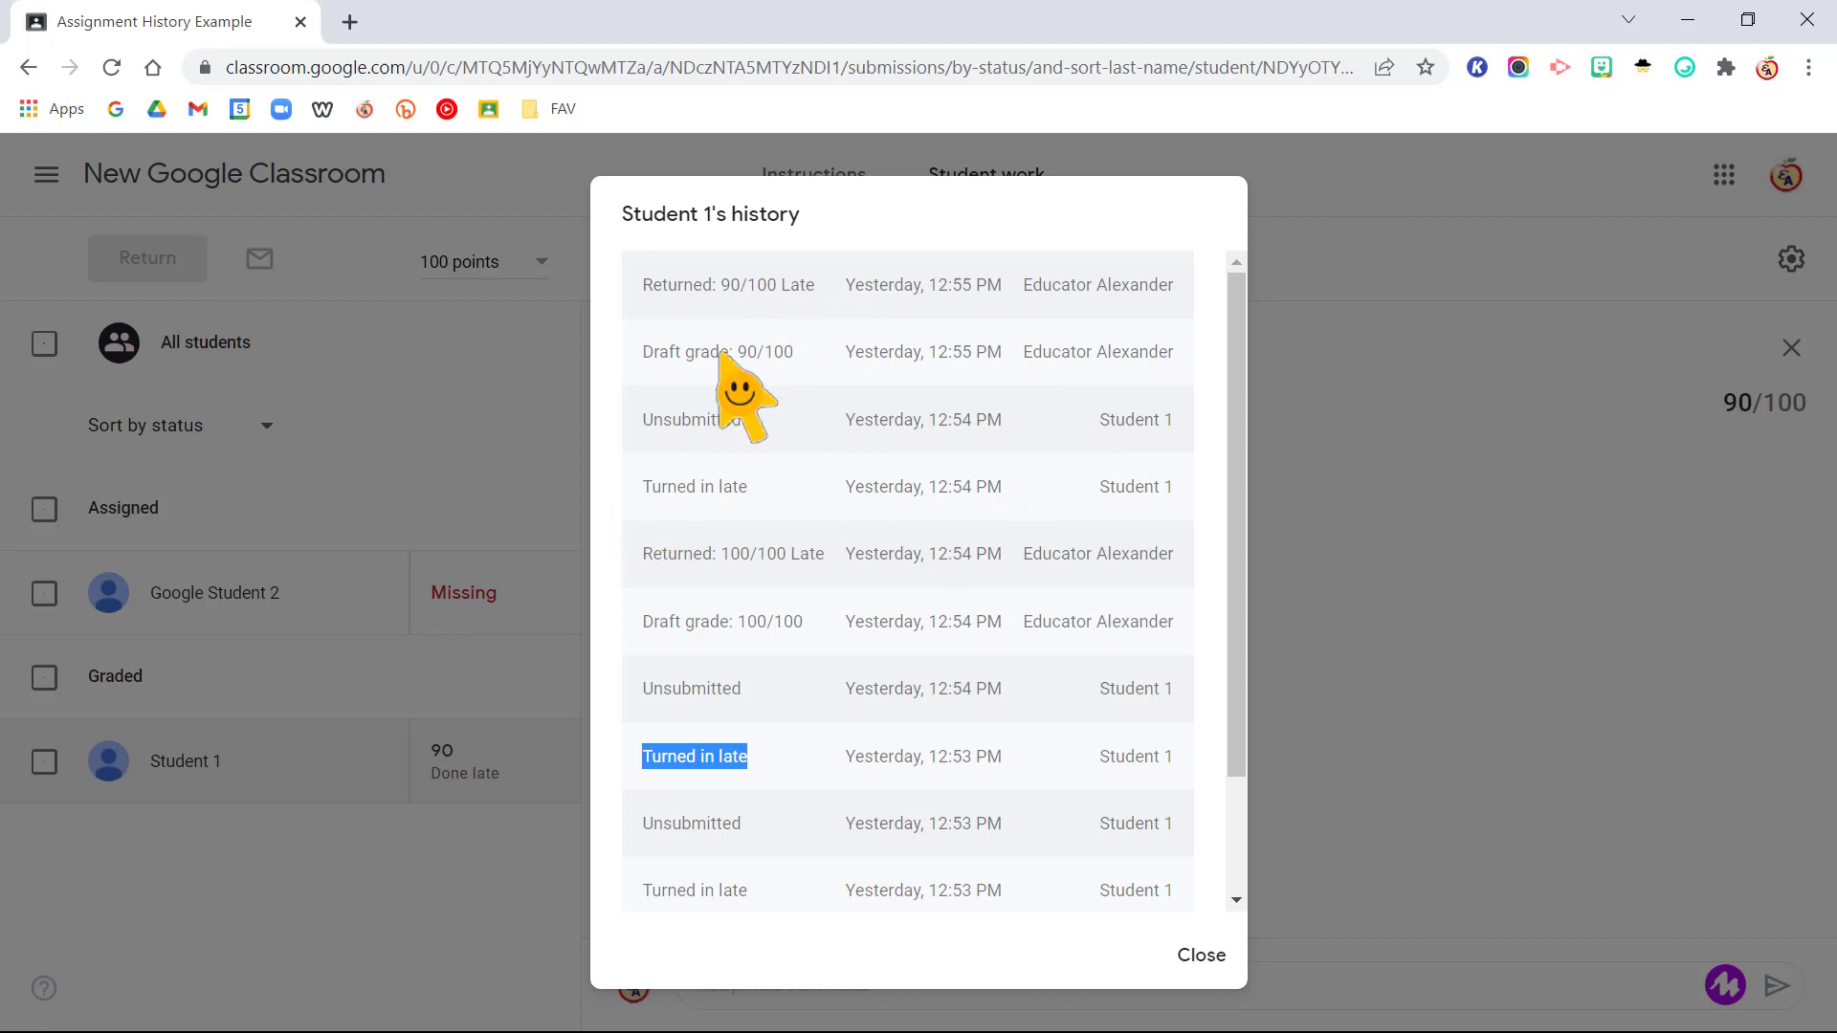
{"action": "mouse_move", "coordinate": [840, 427]}
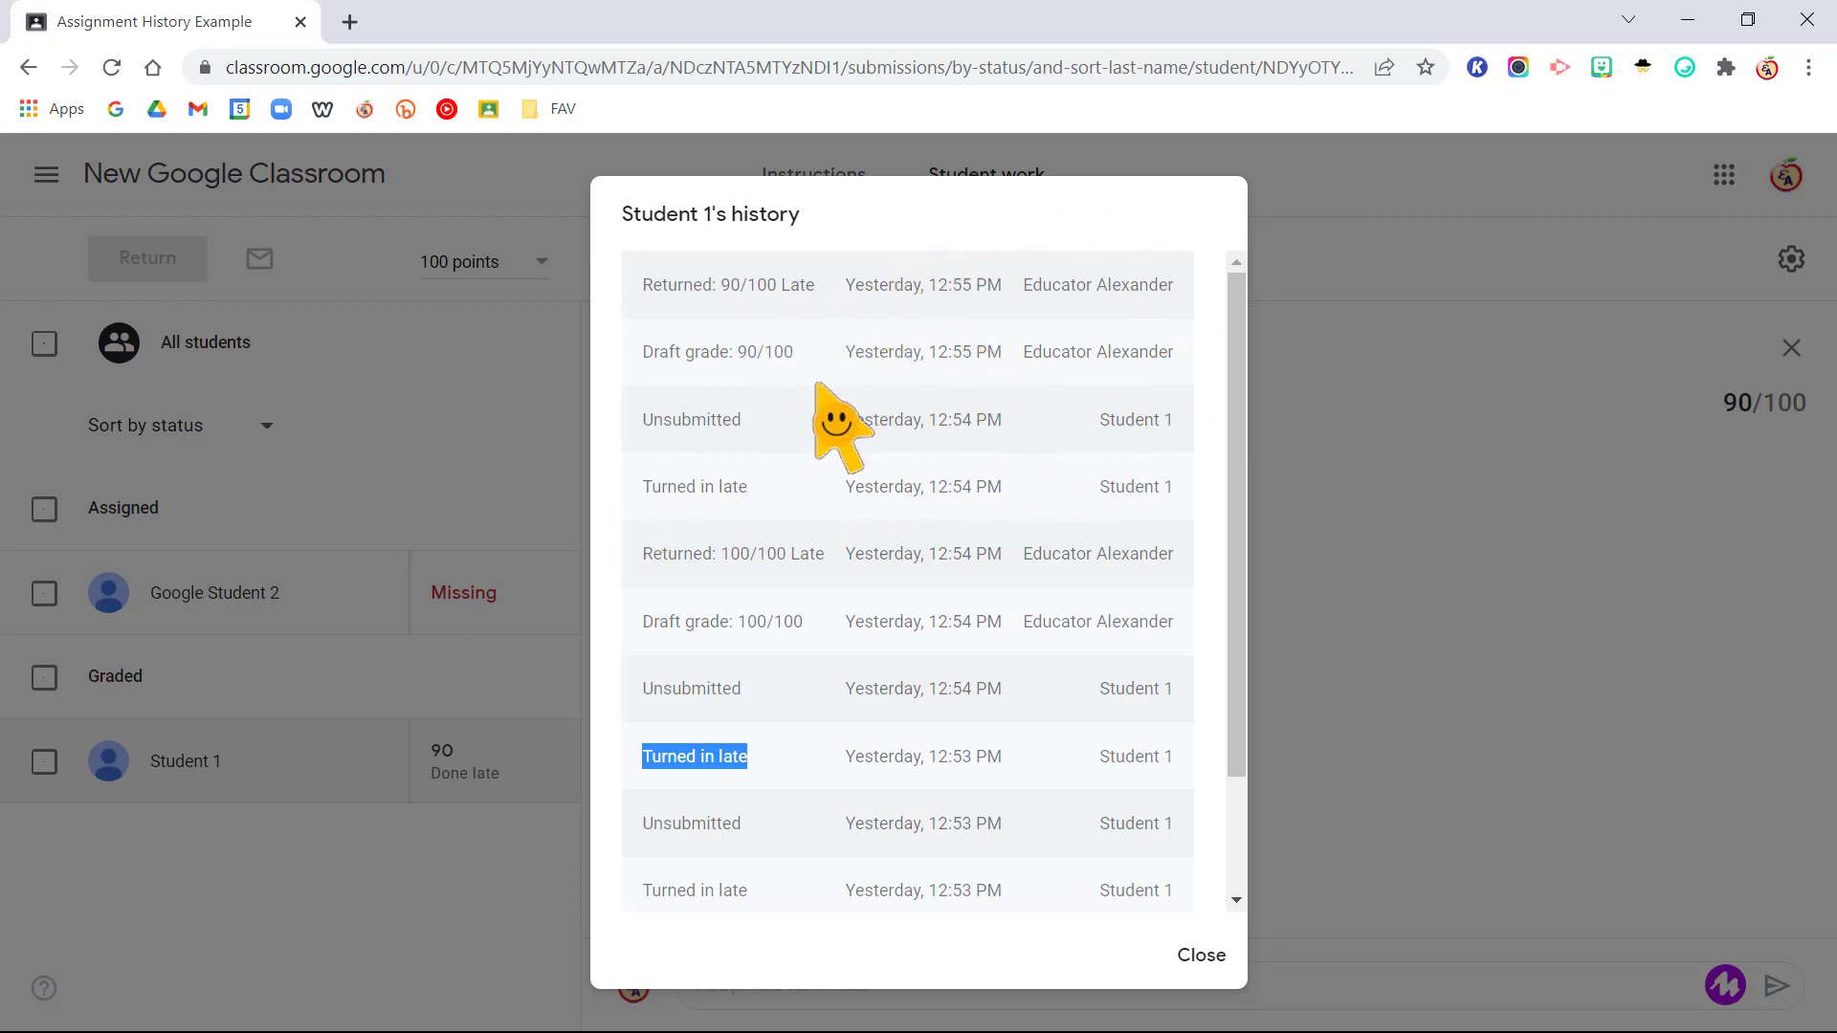